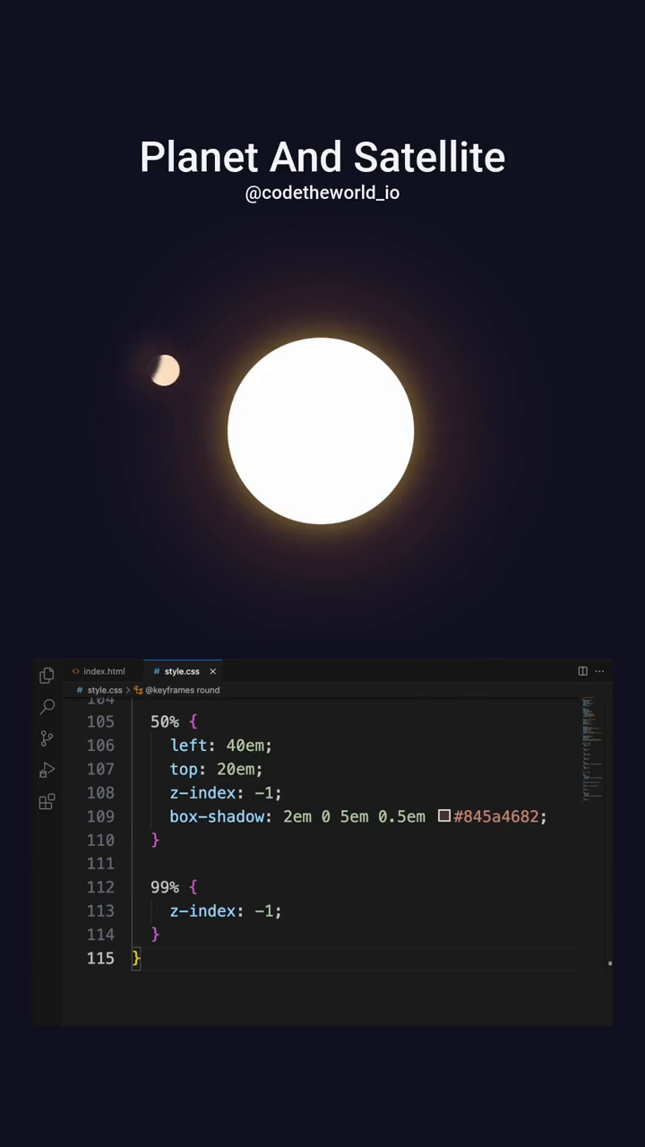
View the index.html markup containing the planet div with its nested satellite div.
{"action": "left_click", "coordinate": [102, 670]}
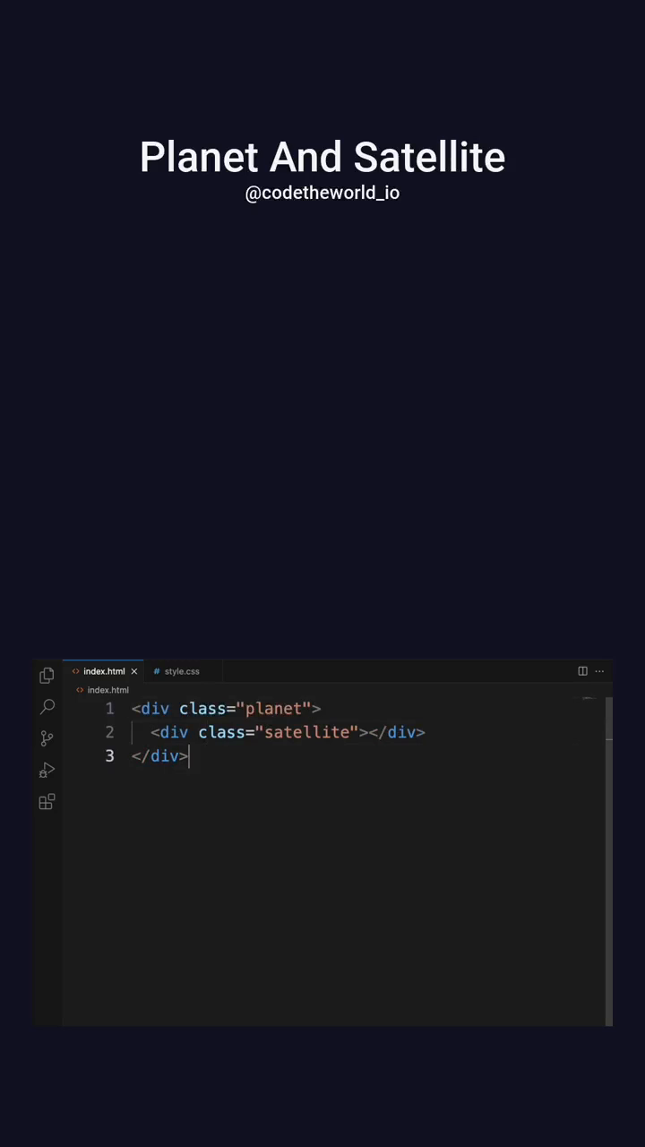
In style.css, finish the body rule with flex centering and font-size 12px.
{"action": "left_click", "coordinate": [183, 670]}
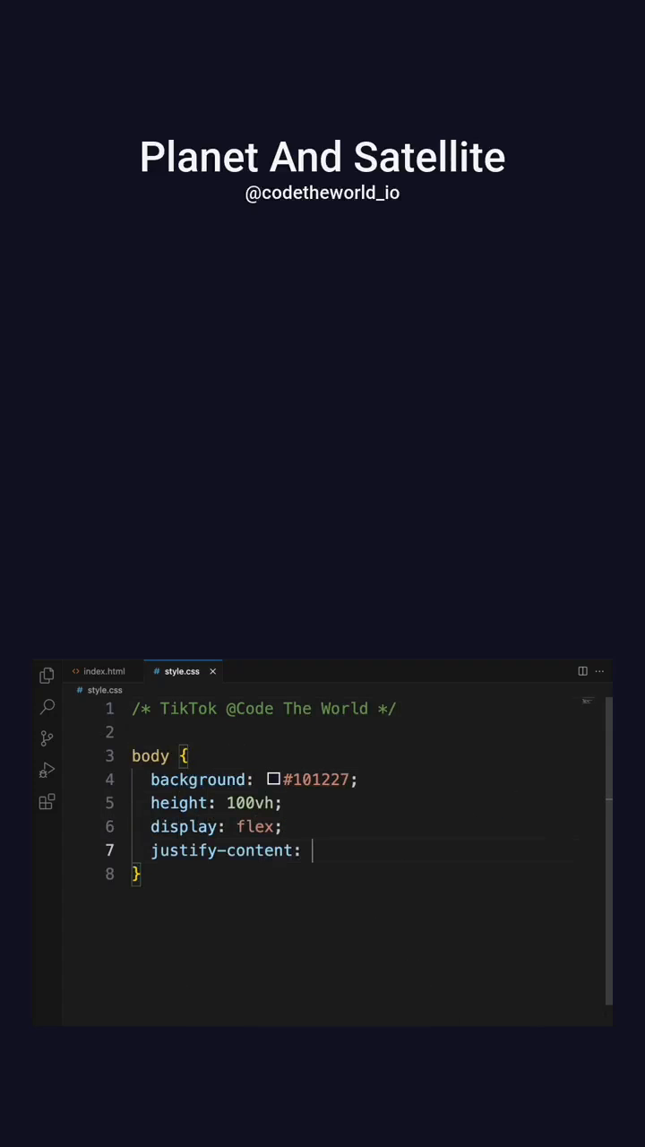
{"action": "type", "text": "center;"}
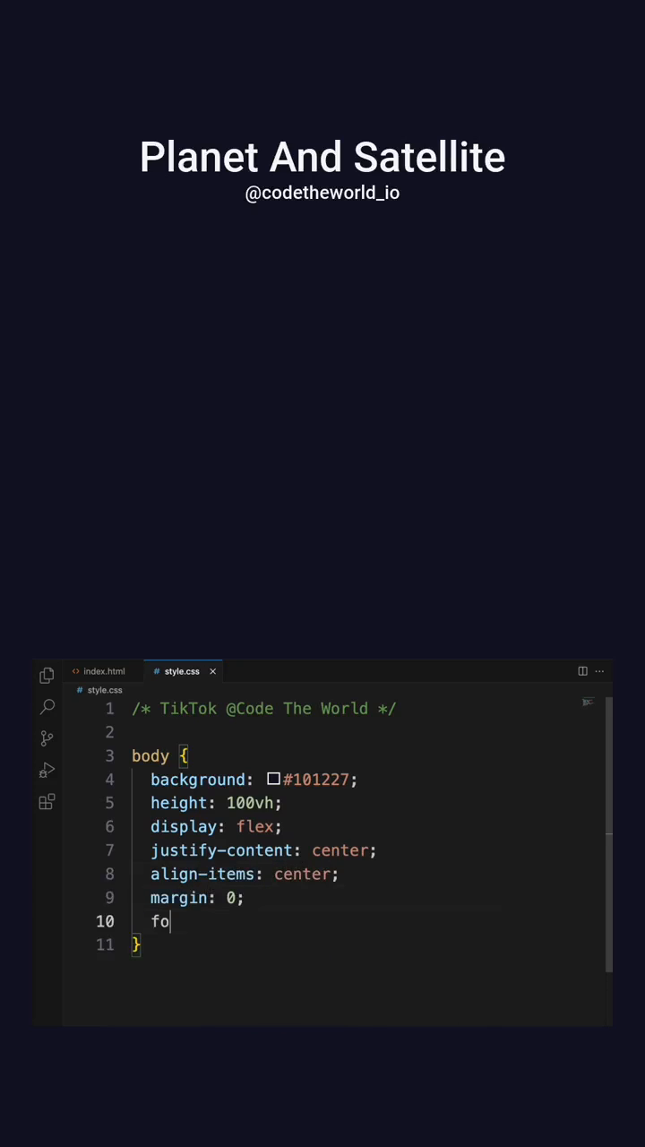
{"action": "type", "text": "font-size: 12px;"}
{"action": "type", "text": "0 0 20em"}
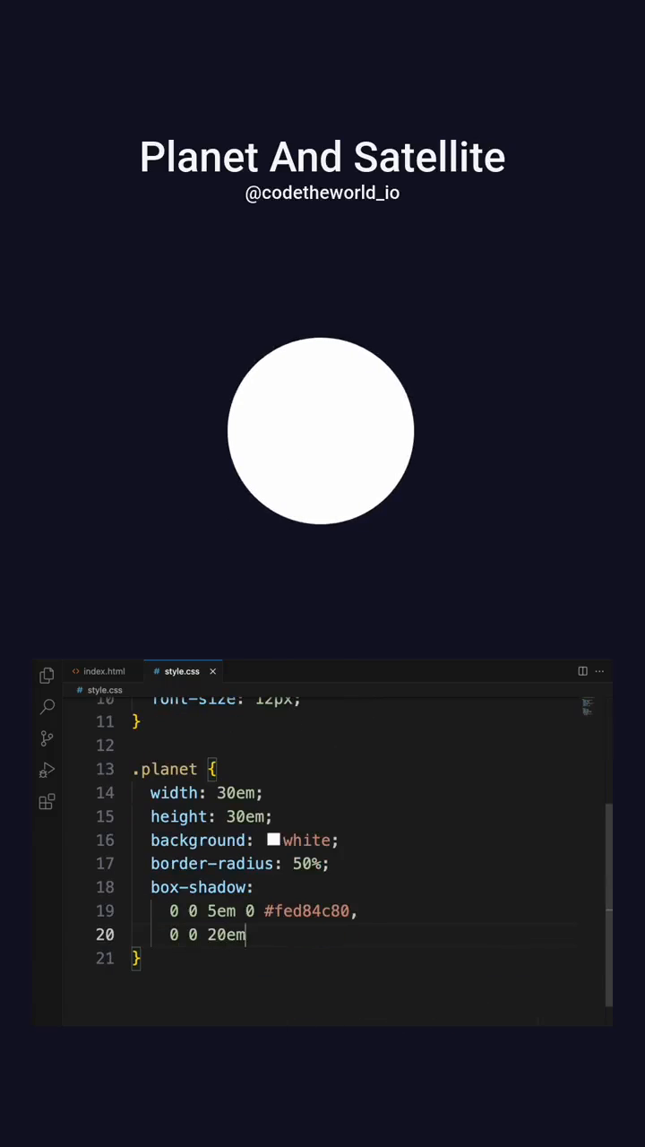
Add the planet's 4em #e8a55233 glow layer and set its position to relative.
{"action": "type", "text": "4em #e8a55233,"}
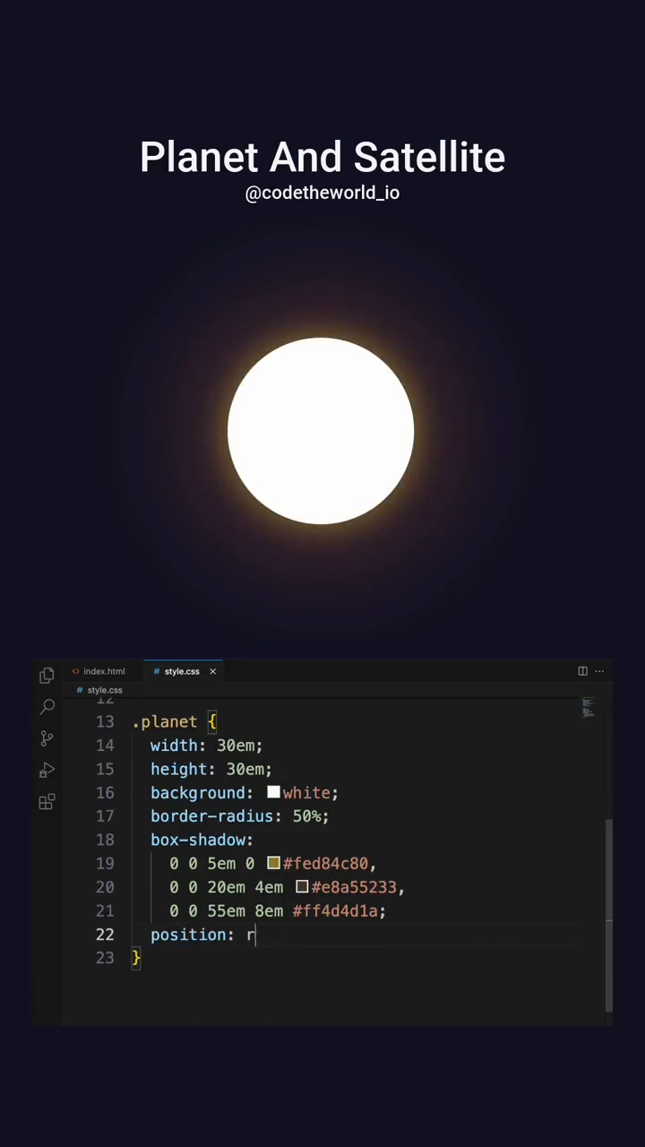
{"action": "type", "text": "elative;"}
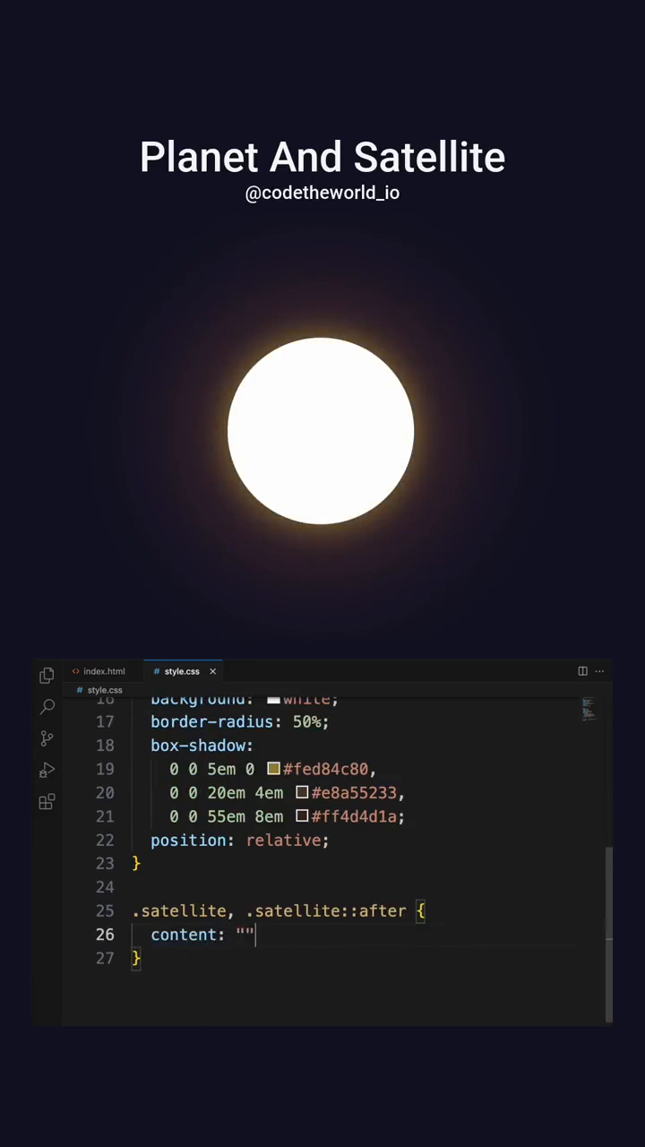